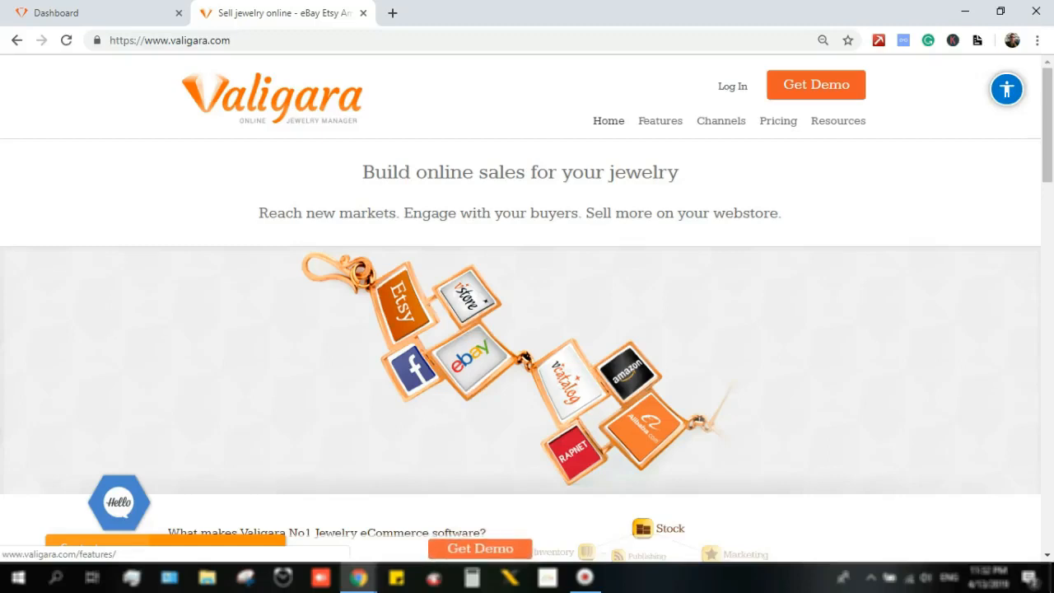
# - Browse the valigara.com homepage and page through the supported sales channels carousel
pyautogui.scroll(-3)
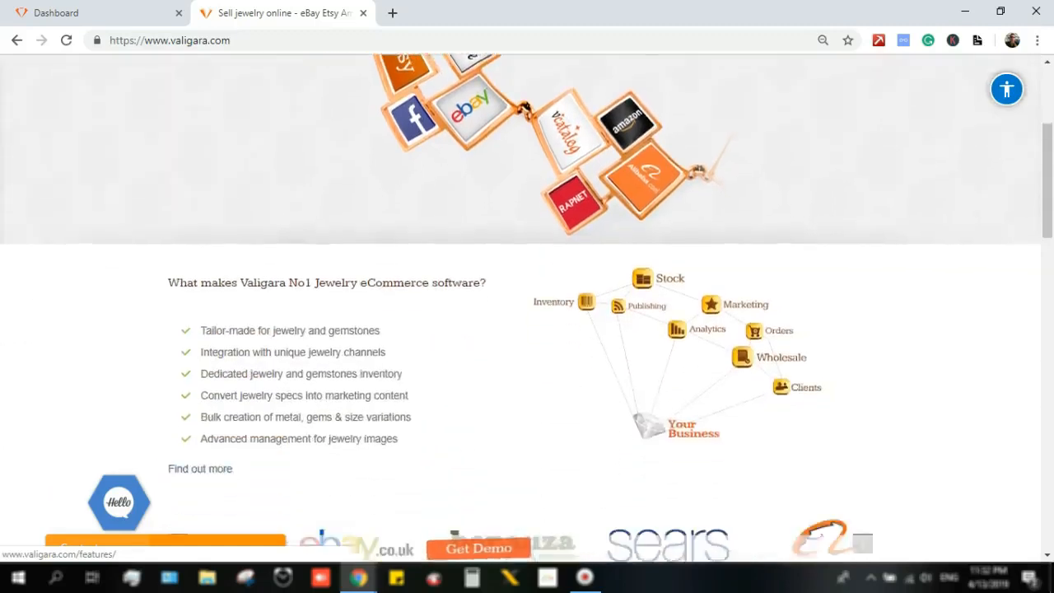
pyautogui.scroll(-3)
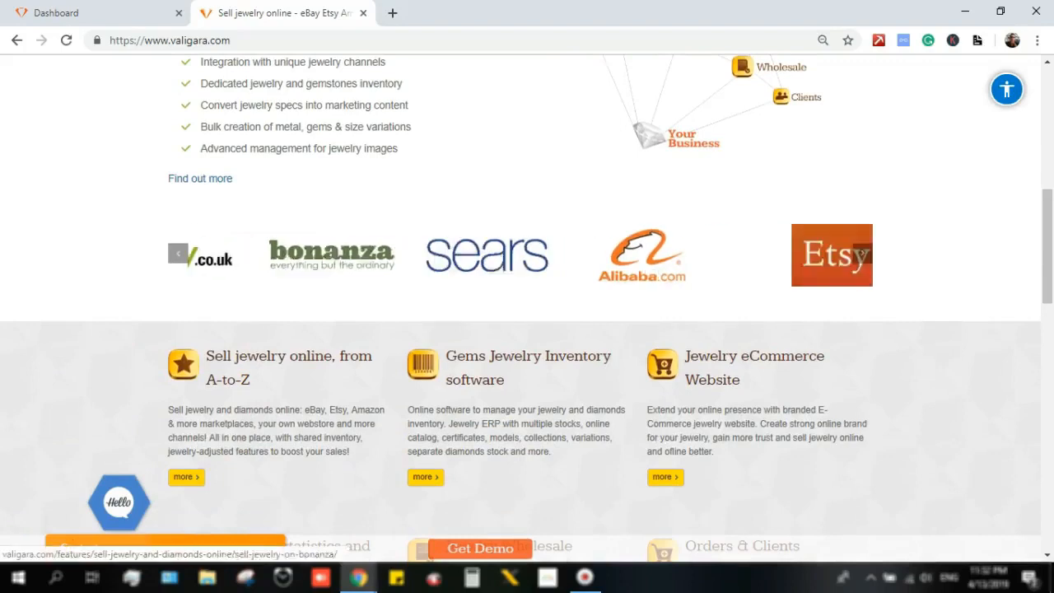
pyautogui.click(861, 254)
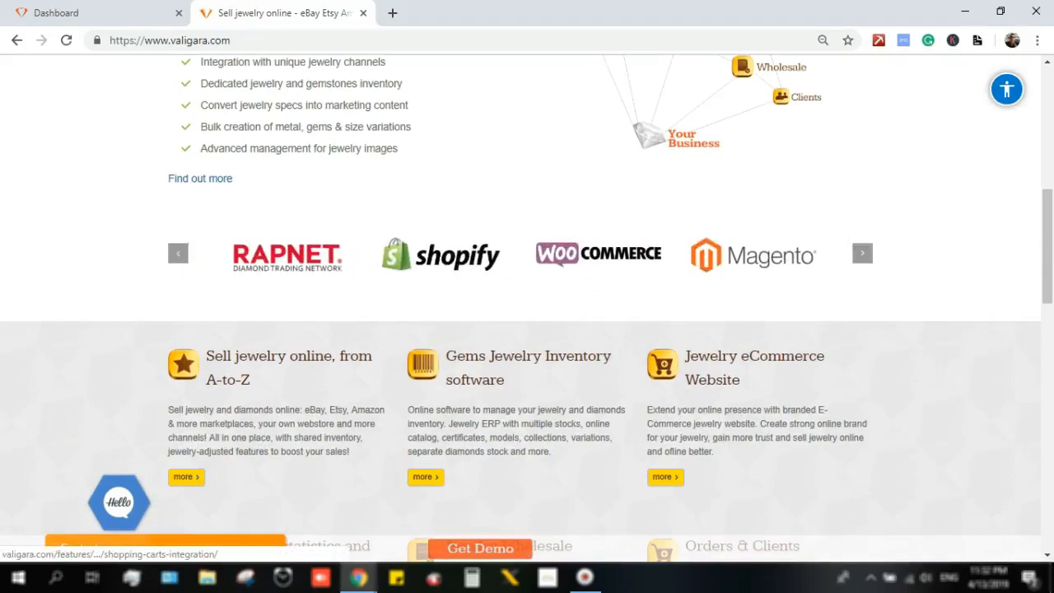
pyautogui.click(862, 254)
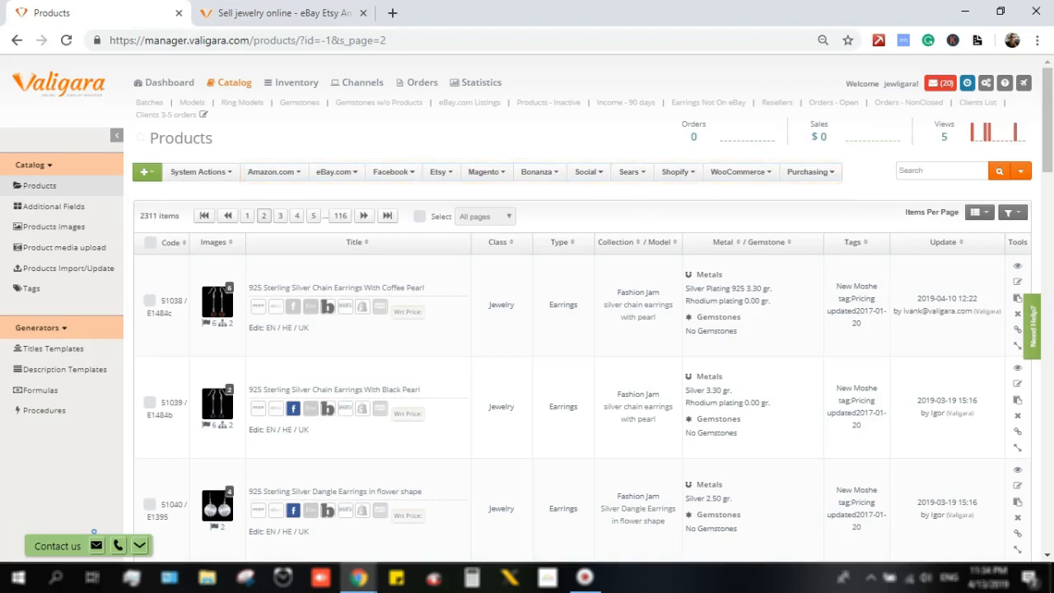
# - Show the Inventory Models list with its 74 jewelry models and product counts
pyautogui.click(296, 82)
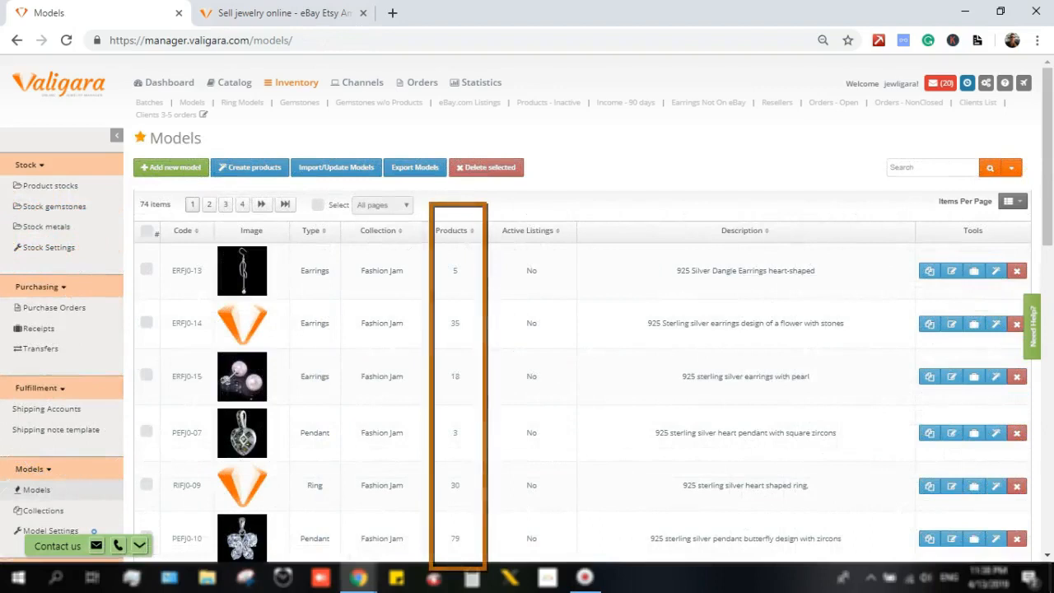
# - Look further down the Models list before returning to the Products catalog
pyautogui.scroll(-3)
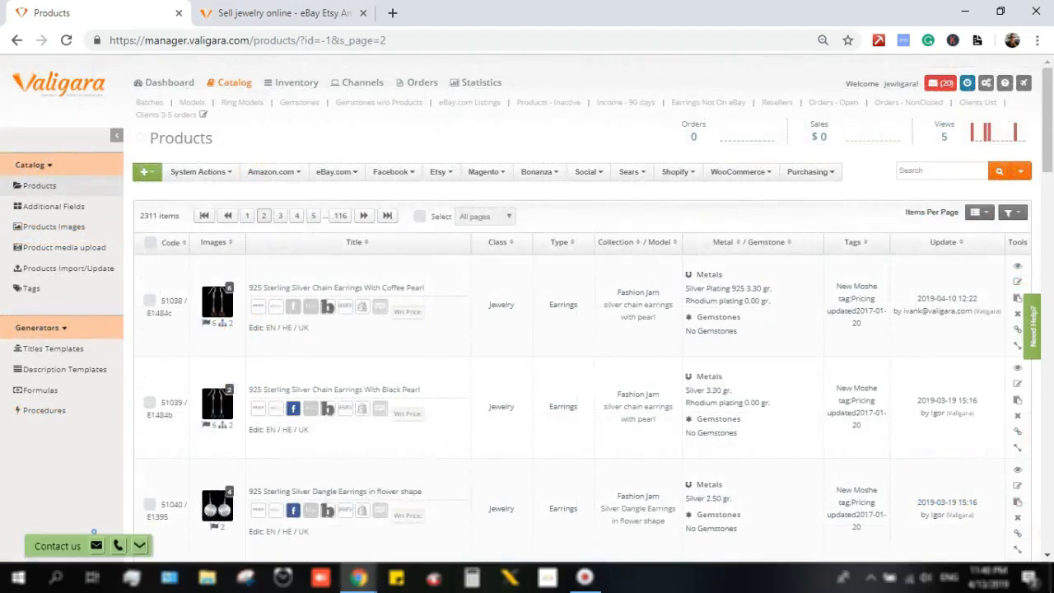
# - Review the 925 Sterling Silver flower-shape Dangle Earrings product details
pyautogui.click(53, 227)
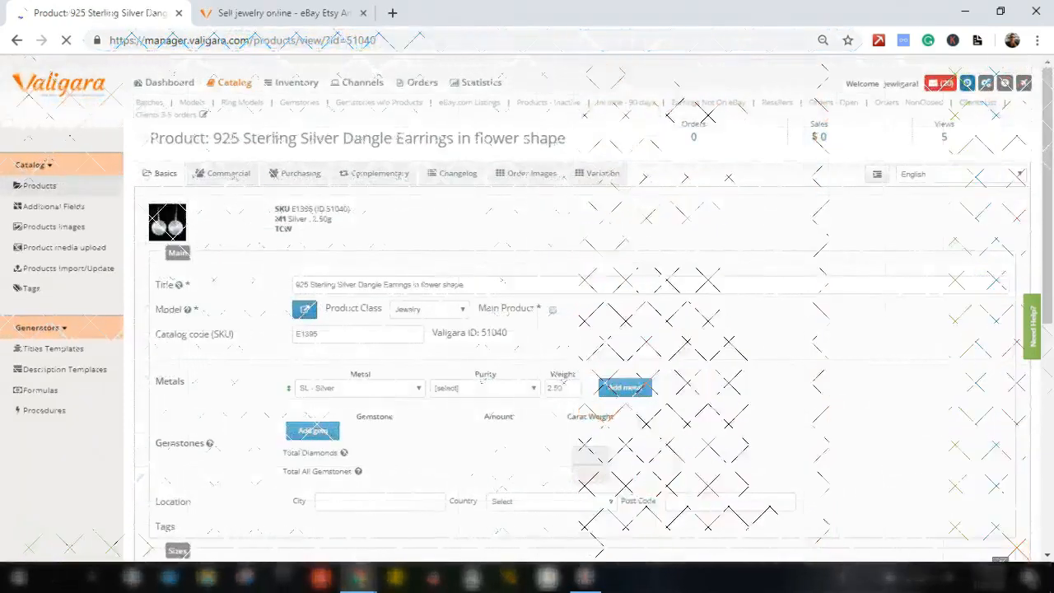
pyautogui.scroll(-3)
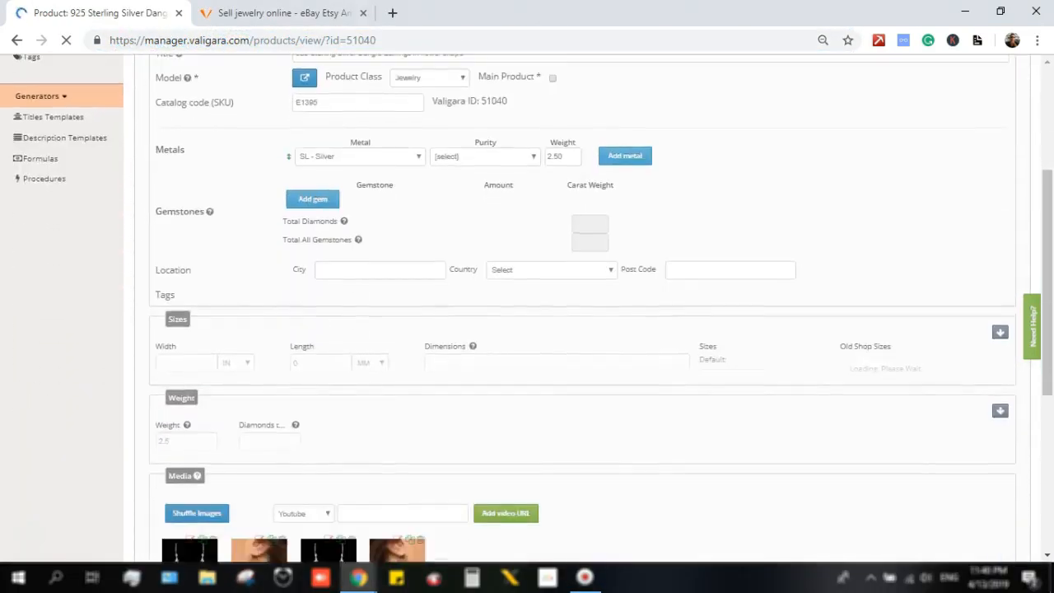
pyautogui.scroll(3)
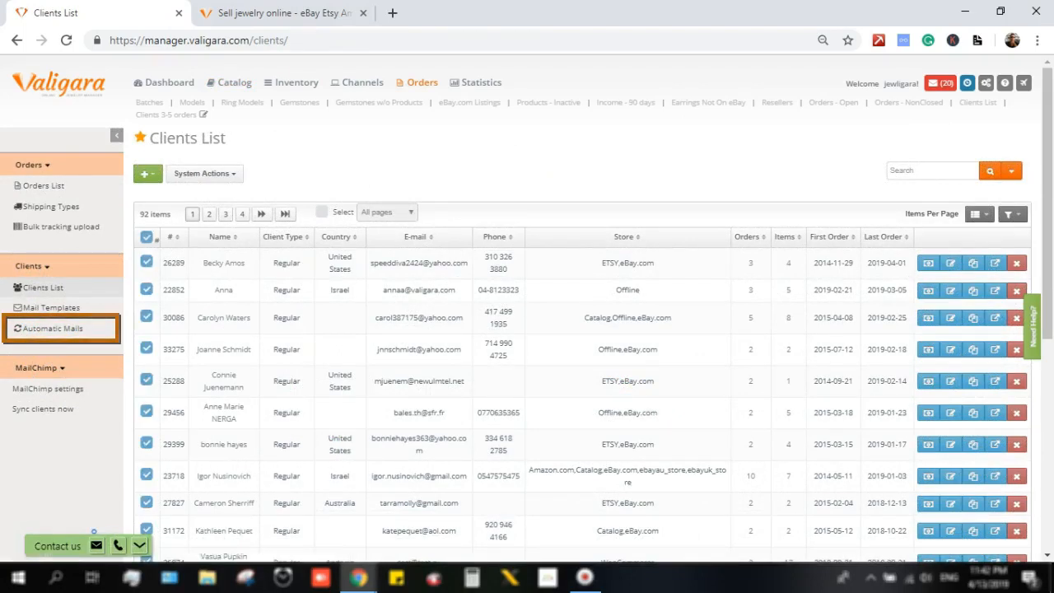
# - Compose a mail to the selected clients via System Actions, cancel it, and view the Reddiam site
pyautogui.click(205, 172)
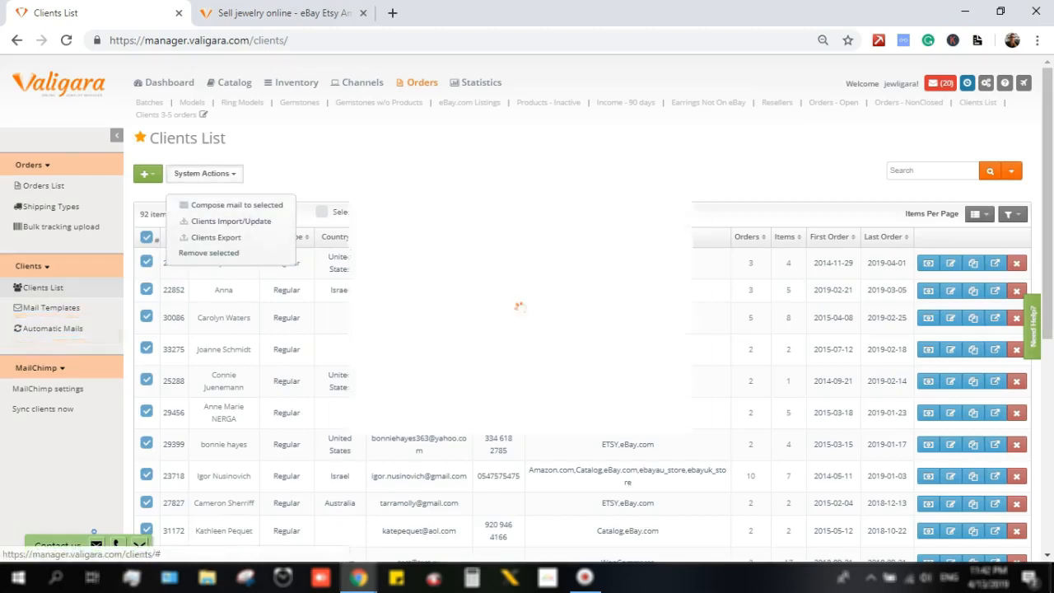
pyautogui.click(239, 204)
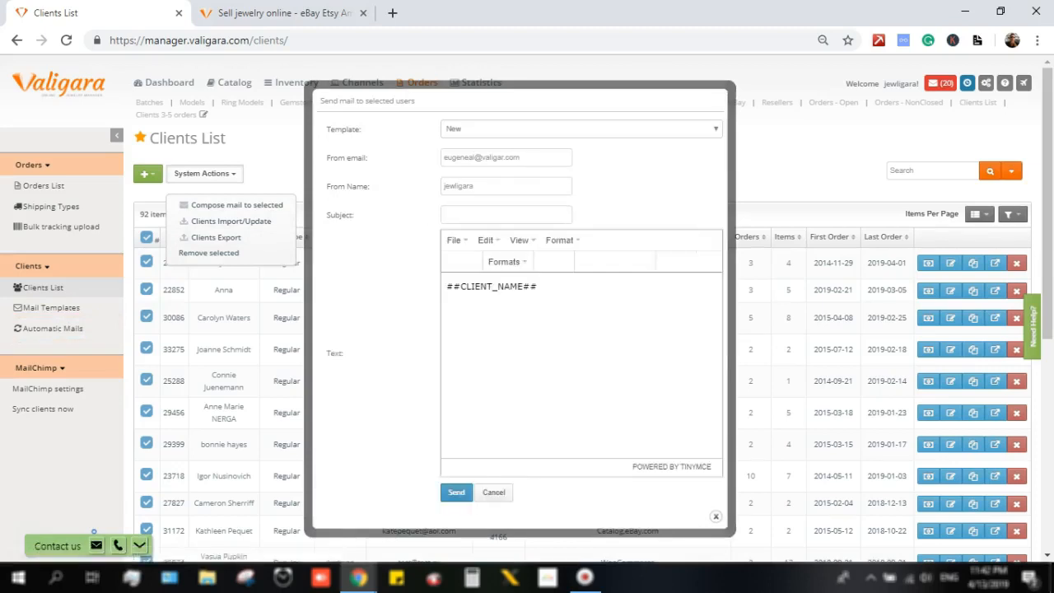
pyautogui.click(580, 128)
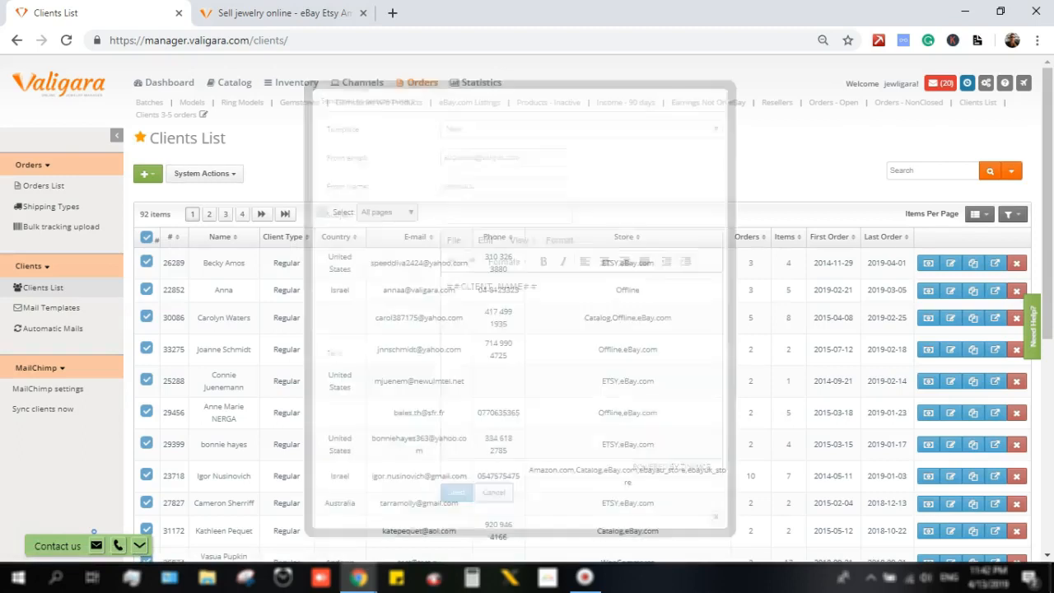
pyautogui.click(494, 490)
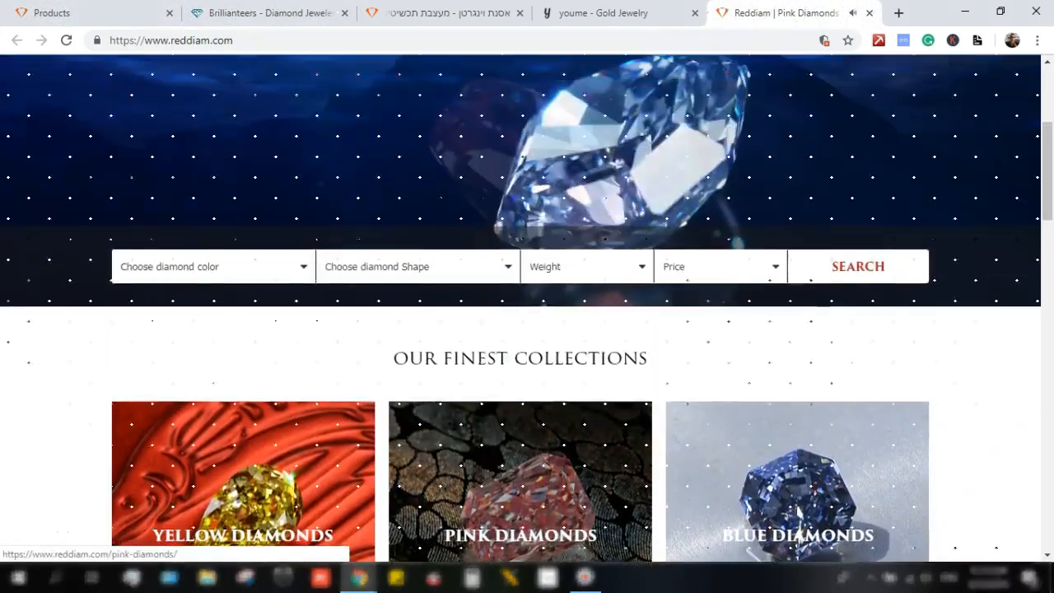
# - View the Brillianteers store, then the youme gold jewelry site's New Arrivals section
pyautogui.click(267, 14)
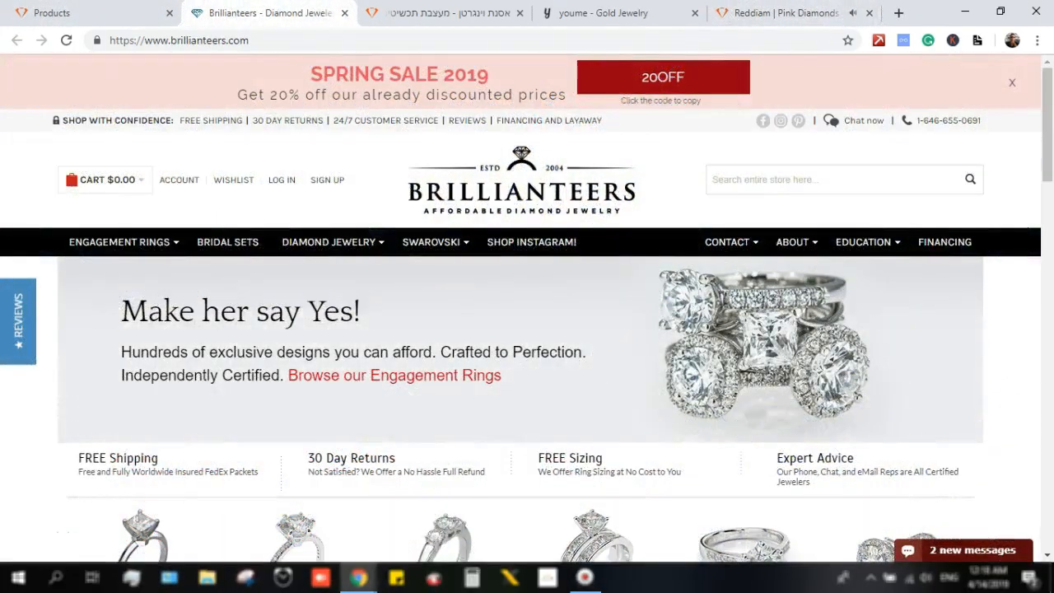
pyautogui.click(617, 13)
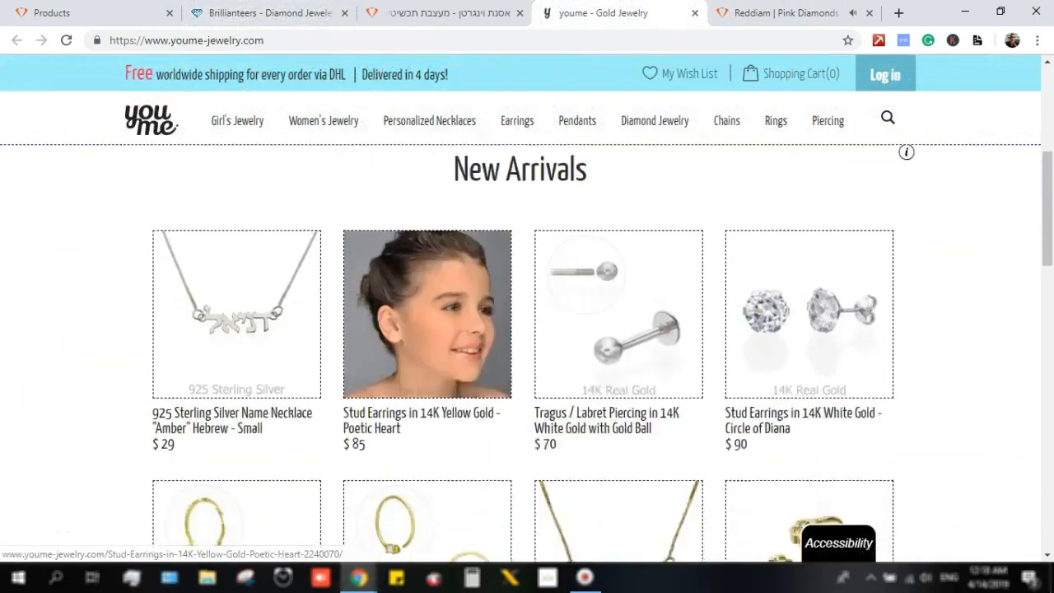
pyautogui.scroll(-3)
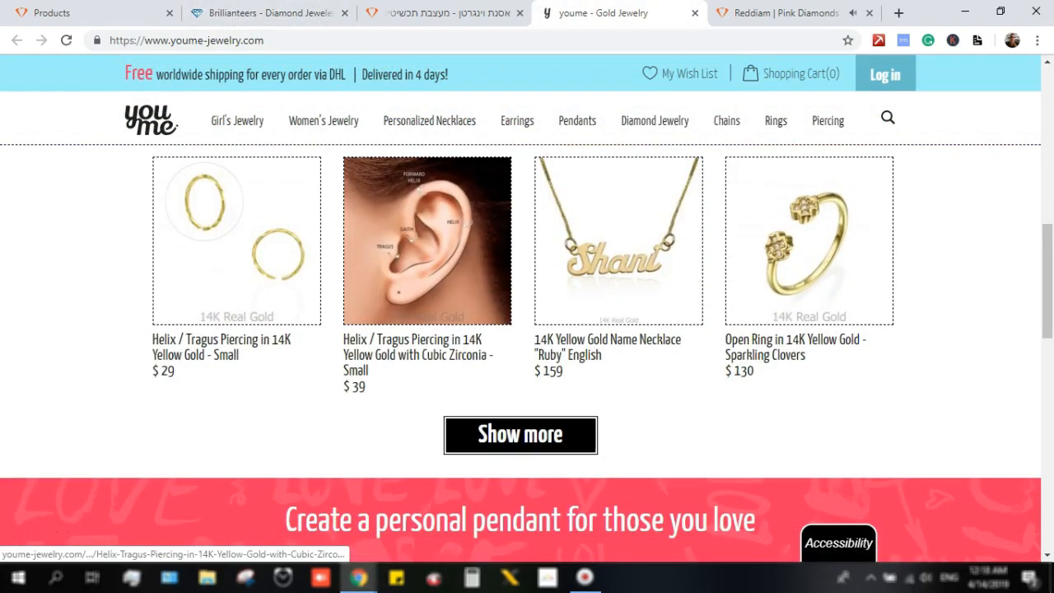